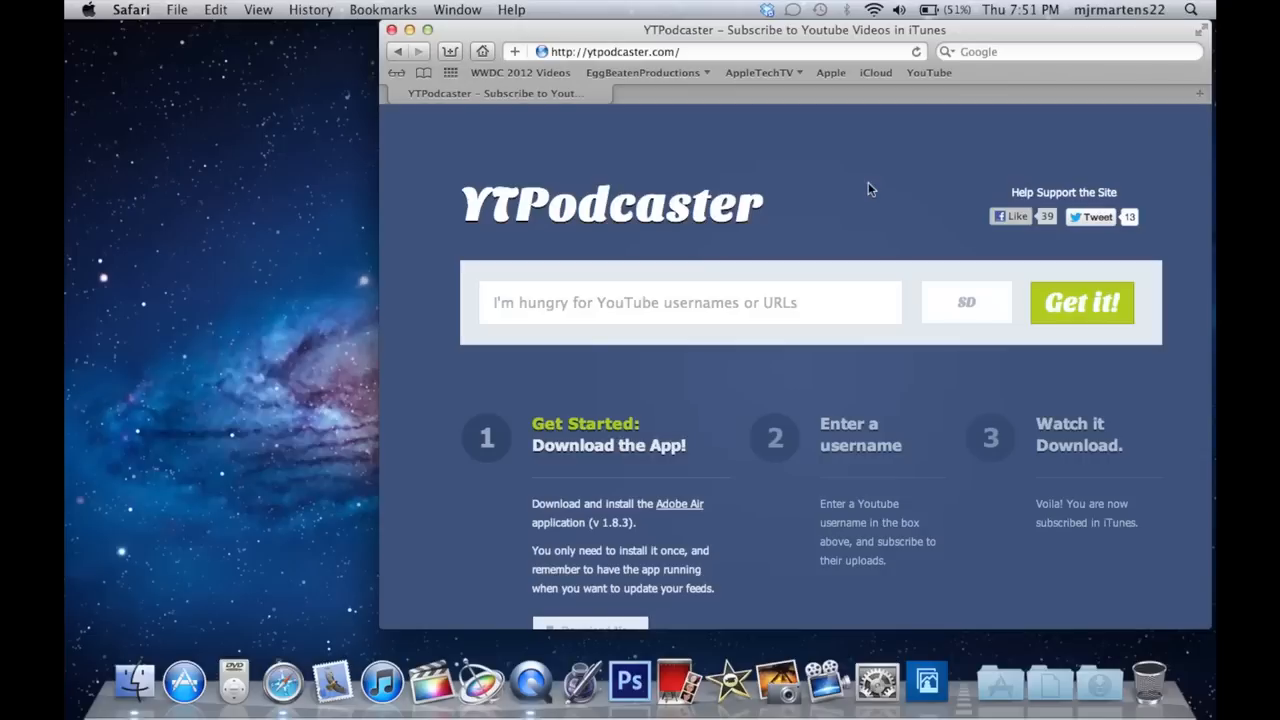
{"action": "mouse_move", "coordinate": [780, 206]}
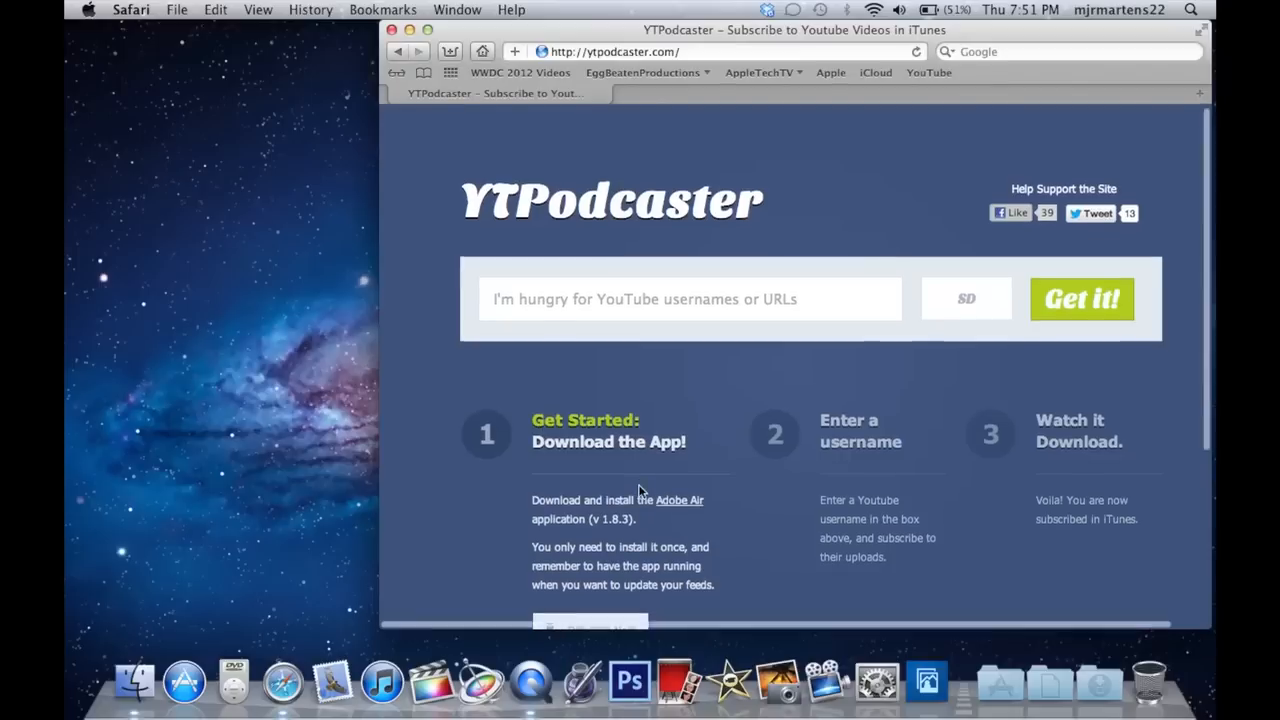
Download YTPodcaster via 'Download Now' and launch the ytpodcaster.air installer for v1.8.3
{"action": "scroll", "scroll_direction": "down", "scroll_amount": 3}
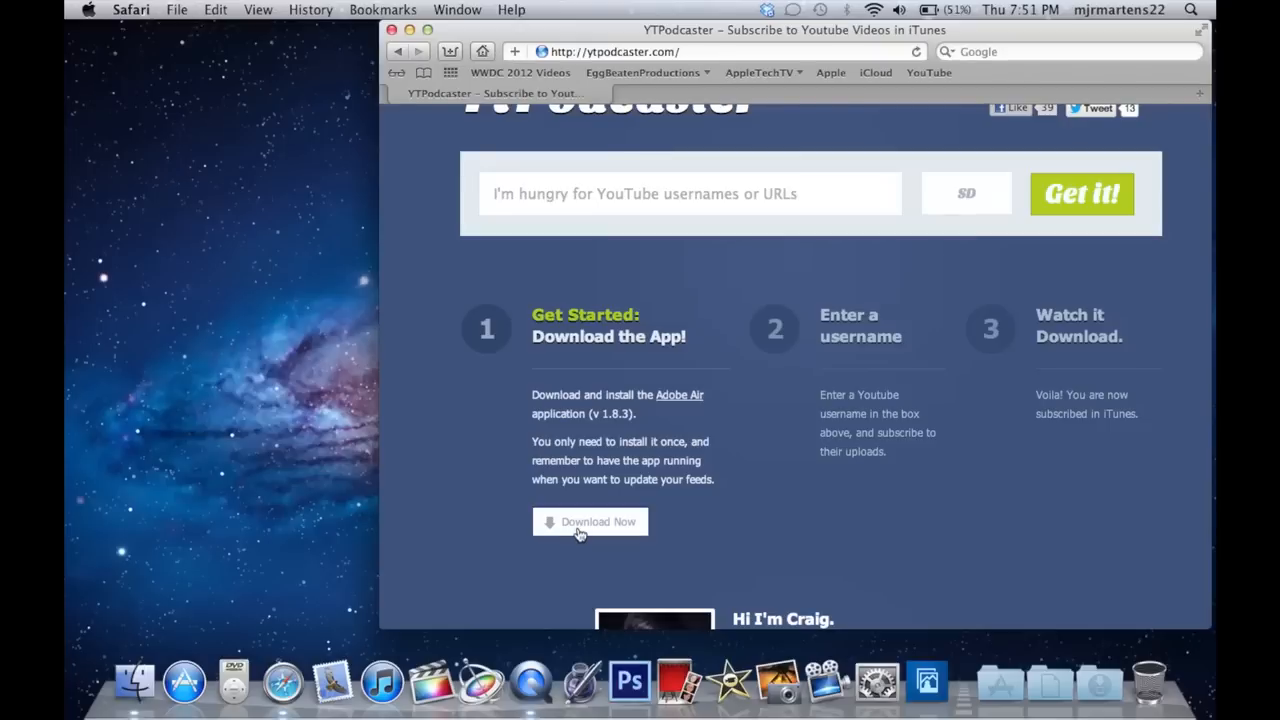
{"action": "left_click", "coordinate": [588, 520]}
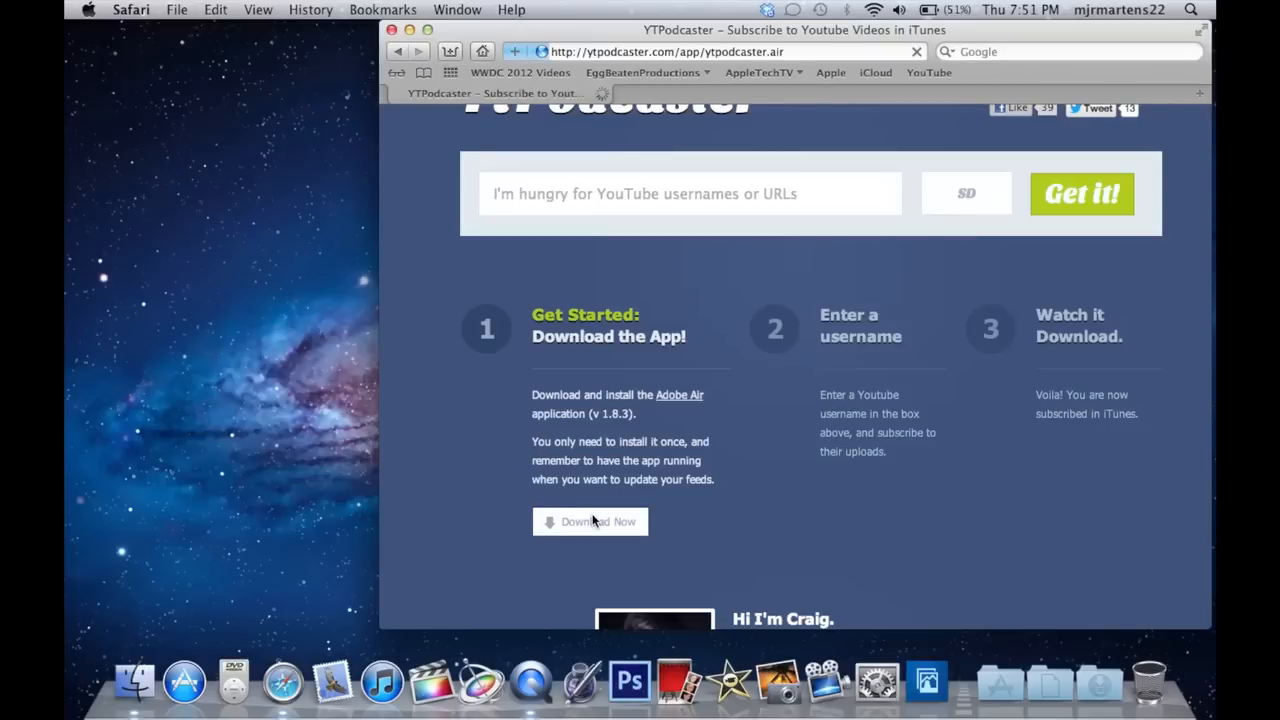
{"action": "left_click", "coordinate": [590, 520]}
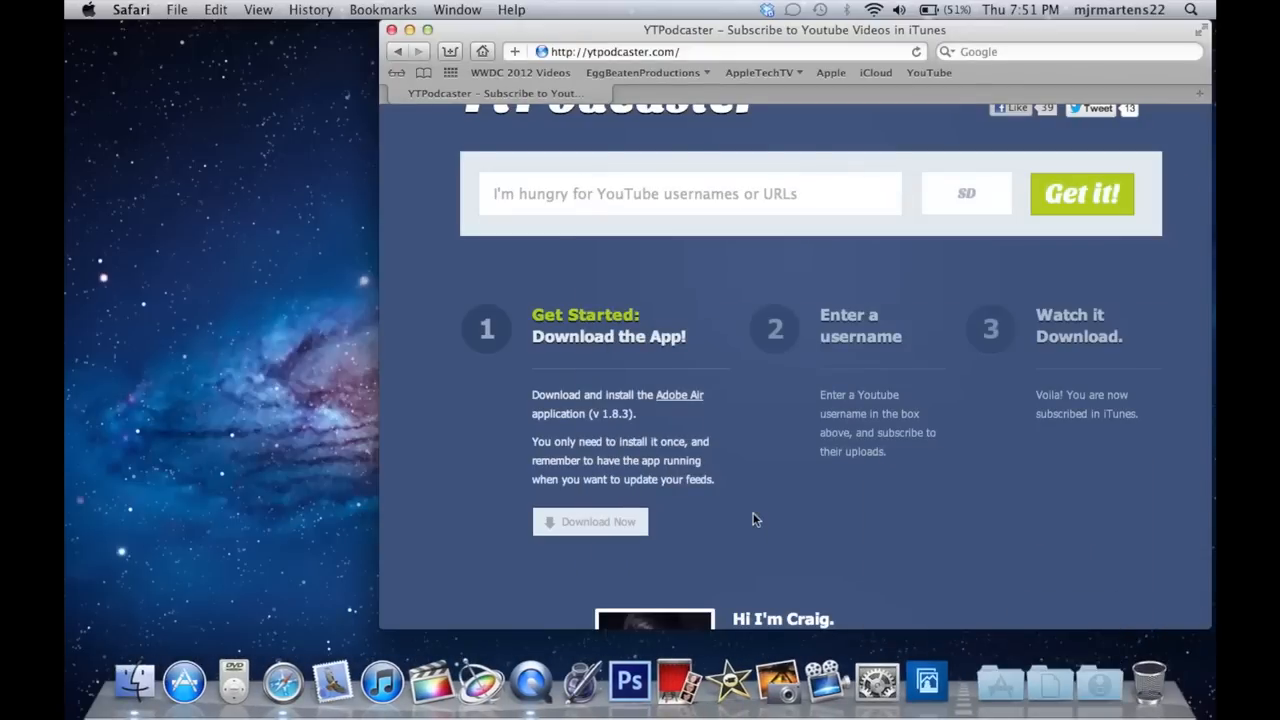
{"action": "left_click", "coordinate": [590, 520]}
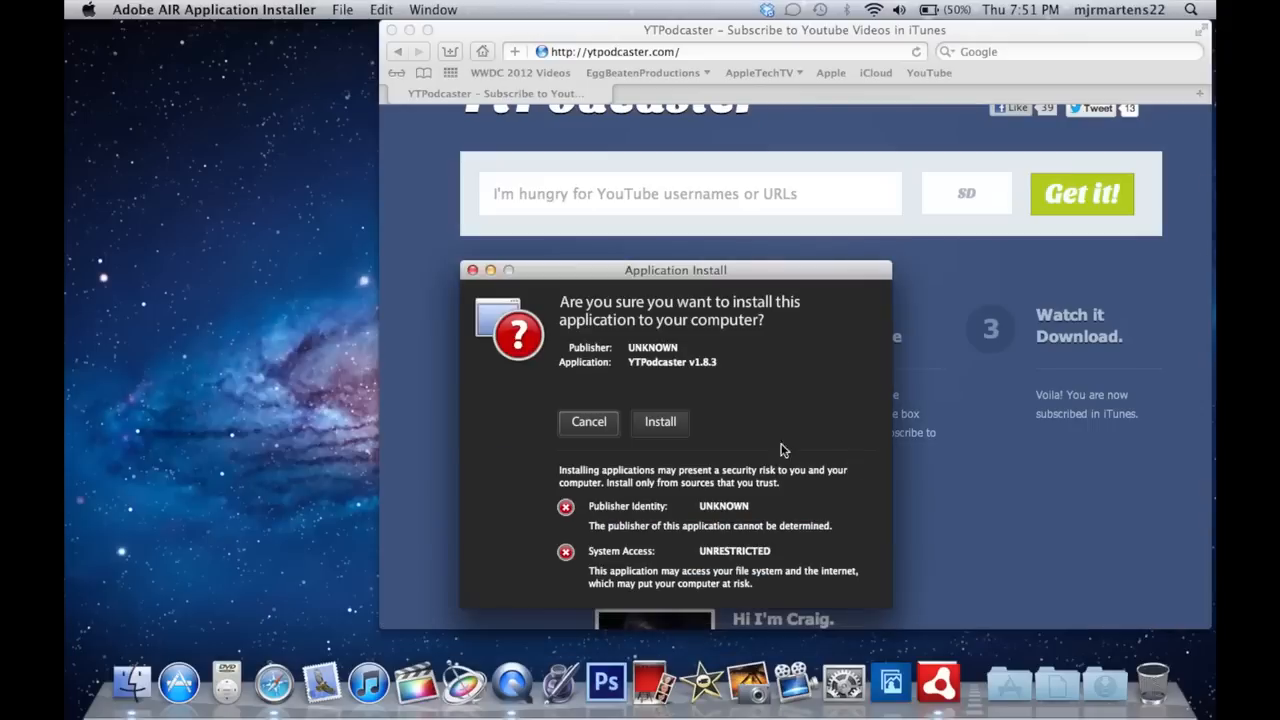
Approve the unverified YTPodcaster v1.8.3 install into Applications with auto-start, then return to the web page
{"action": "left_click", "coordinate": [660, 420]}
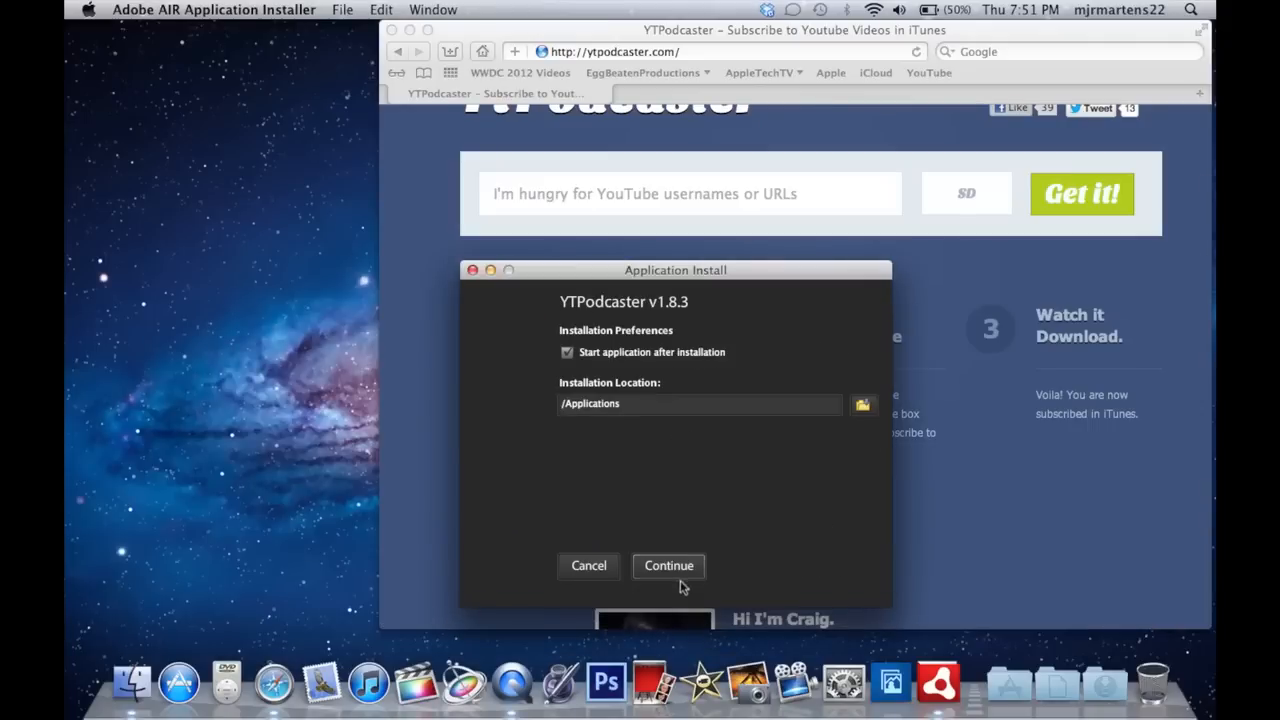
{"action": "left_click", "coordinate": [668, 564]}
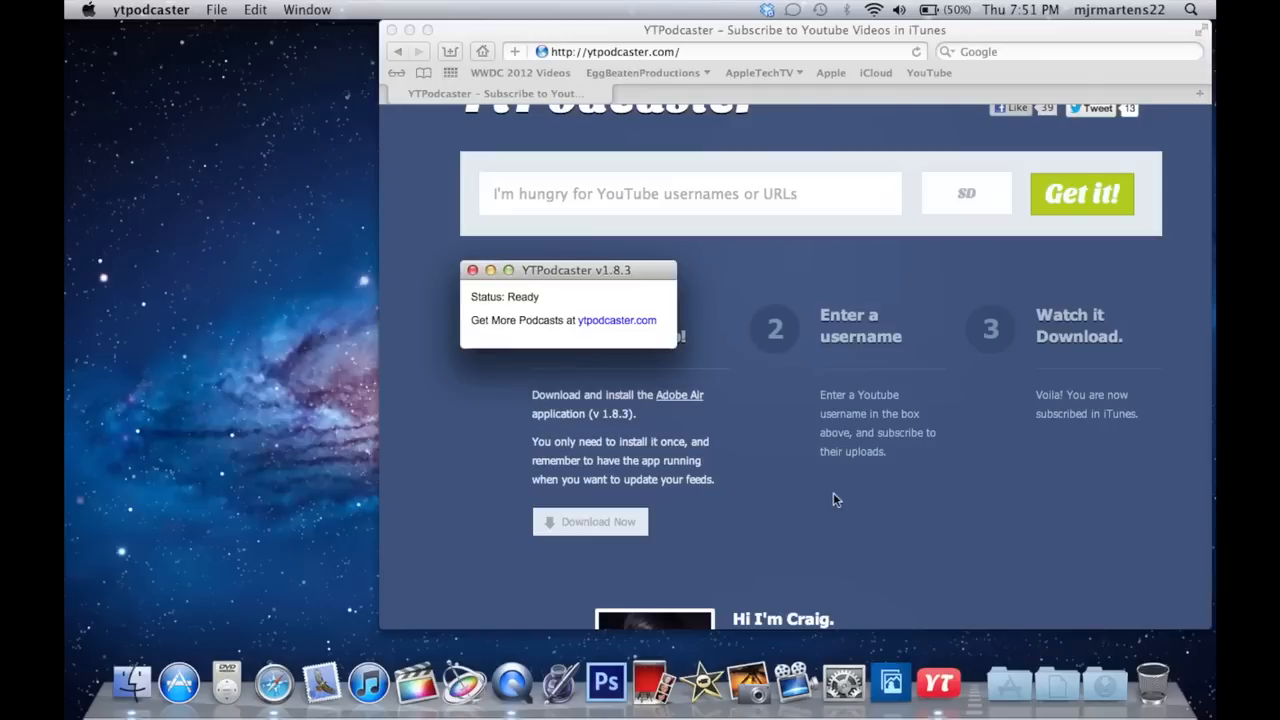
{"action": "left_click", "coordinate": [472, 270]}
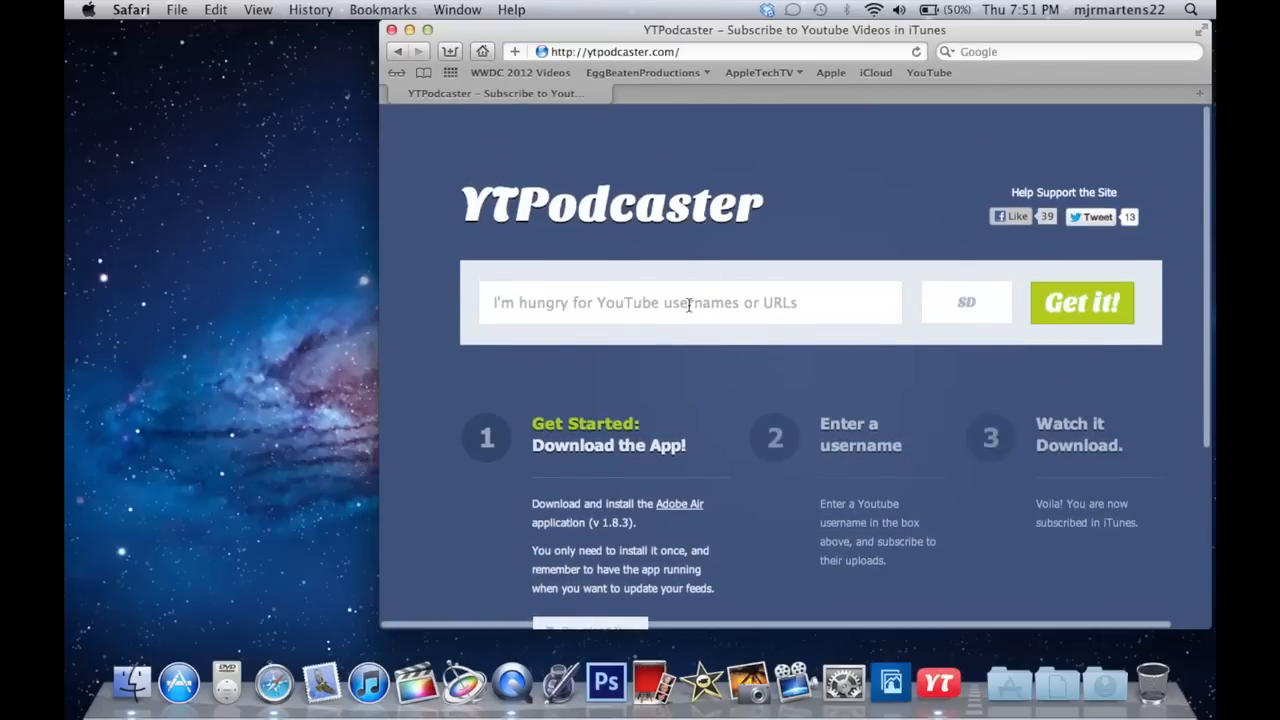
Enter the YouTube username 360flippo130 on ytpodcaster.com to subscribe the channel in iTunes
{"action": "left_click", "coordinate": [690, 302]}
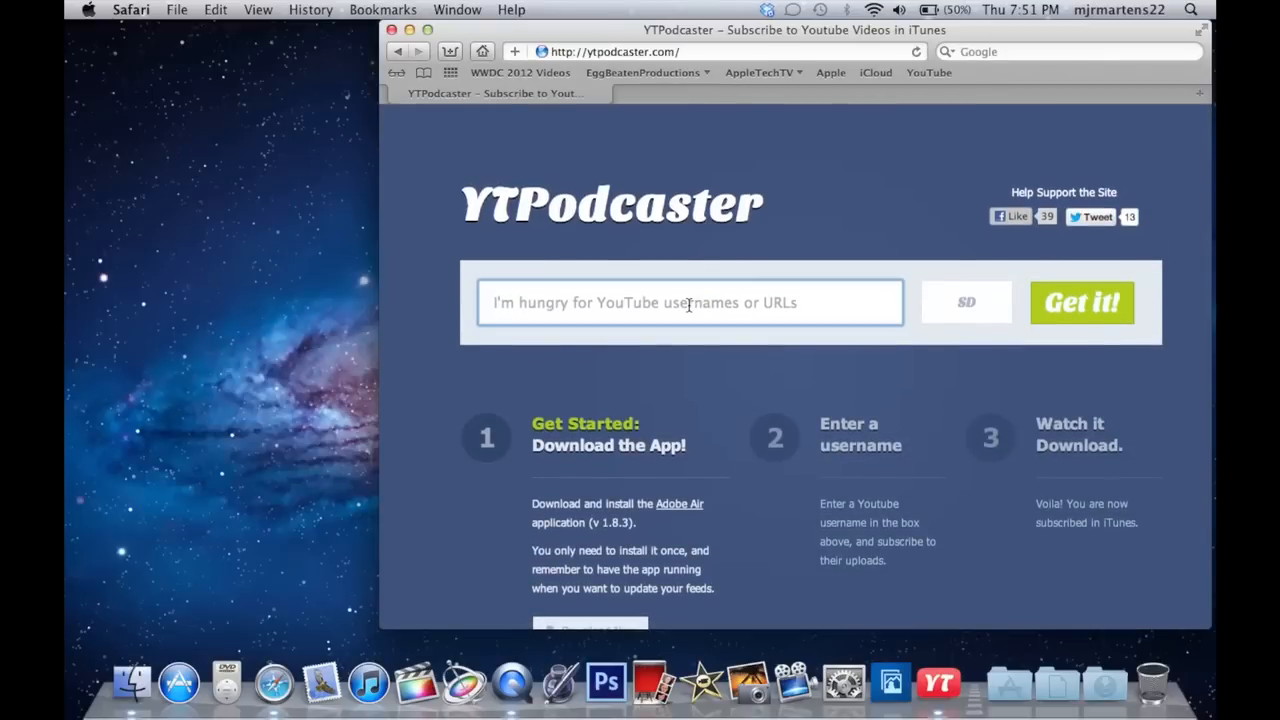
{"action": "type", "text": "3"}
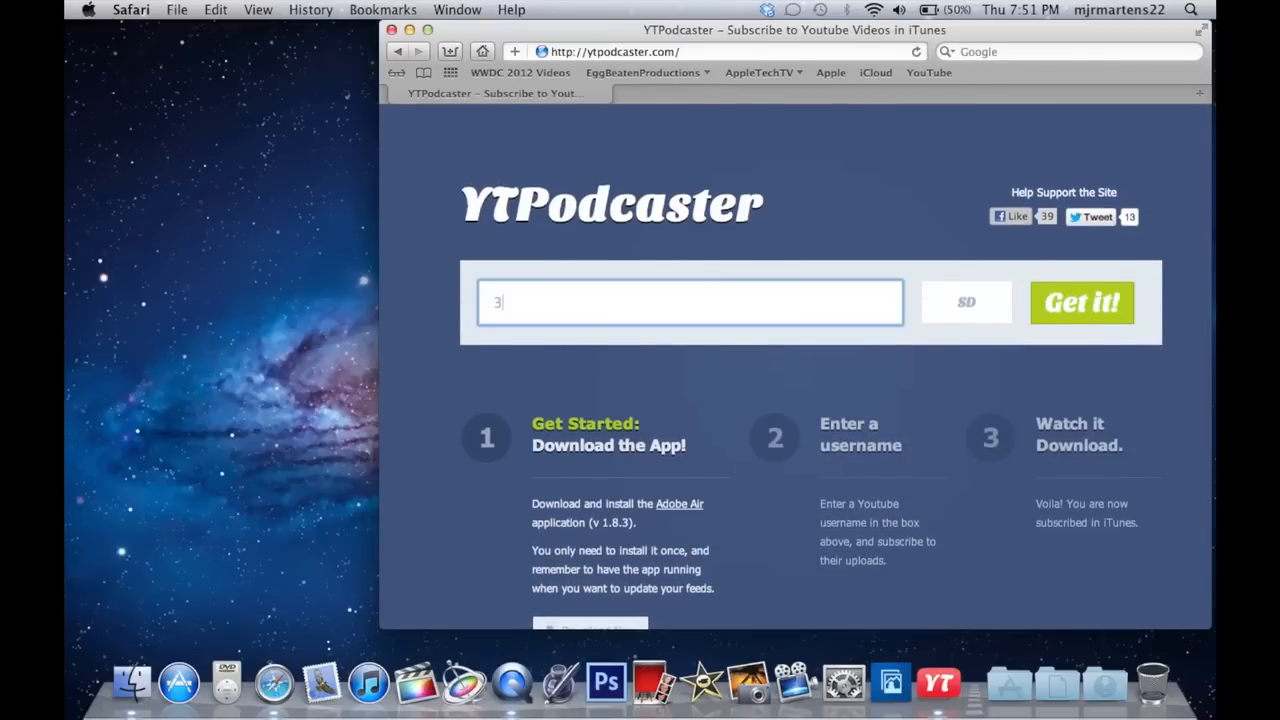
{"action": "type", "text": "60flippo1"}
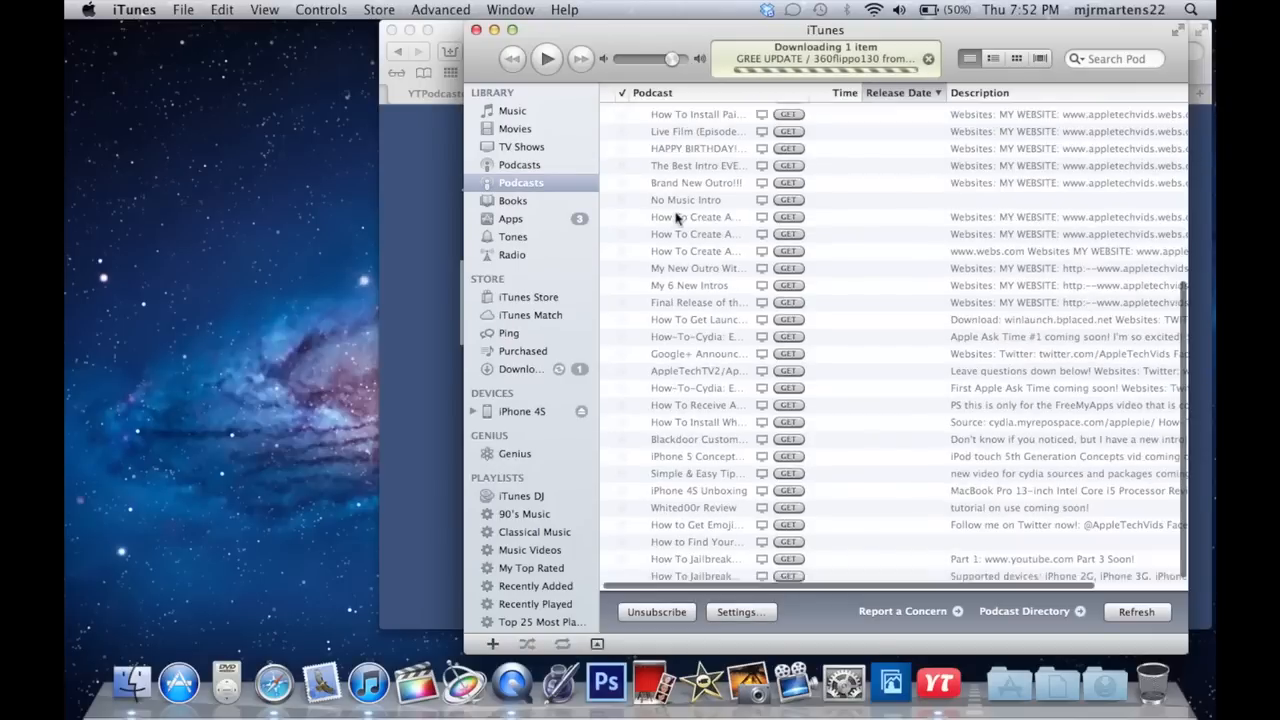
Watch the new 360flippo130 feed in Podcasts until the GREE UPDATE episode (2:17) finishes downloading
{"action": "scroll", "scroll_direction": "down", "scroll_amount": 3}
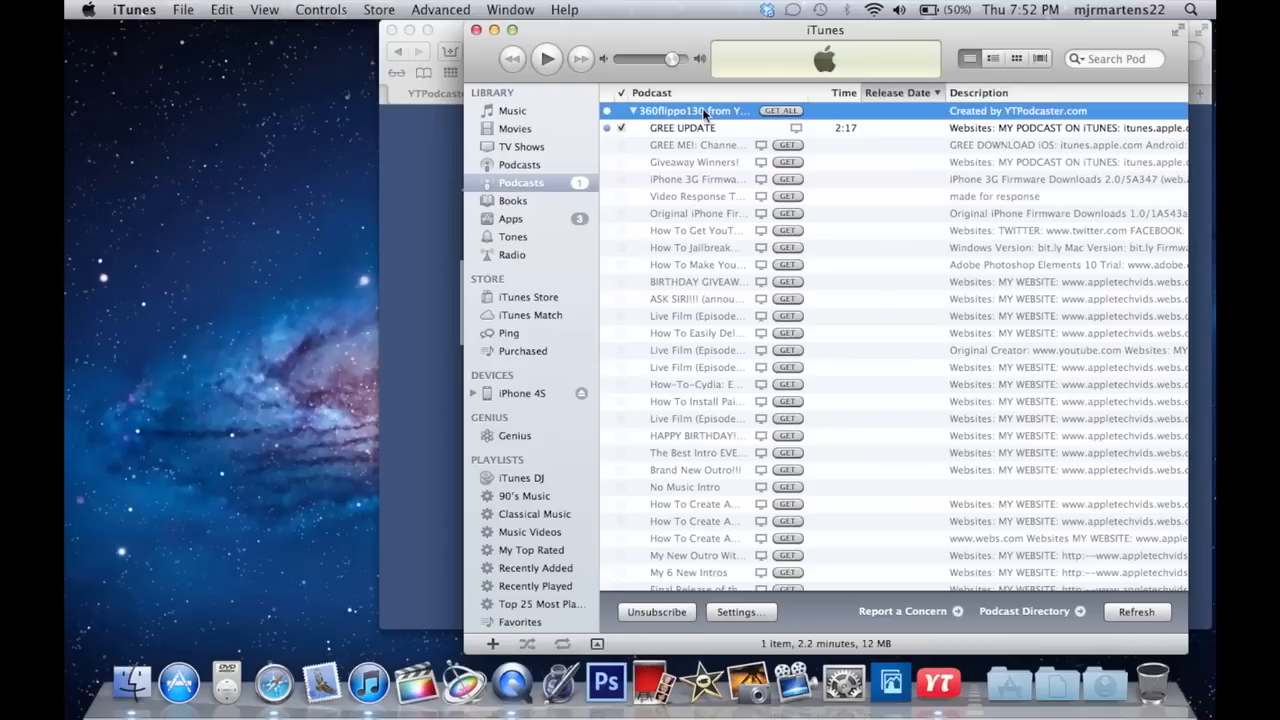
{"action": "mouse_move", "coordinate": [704, 118]}
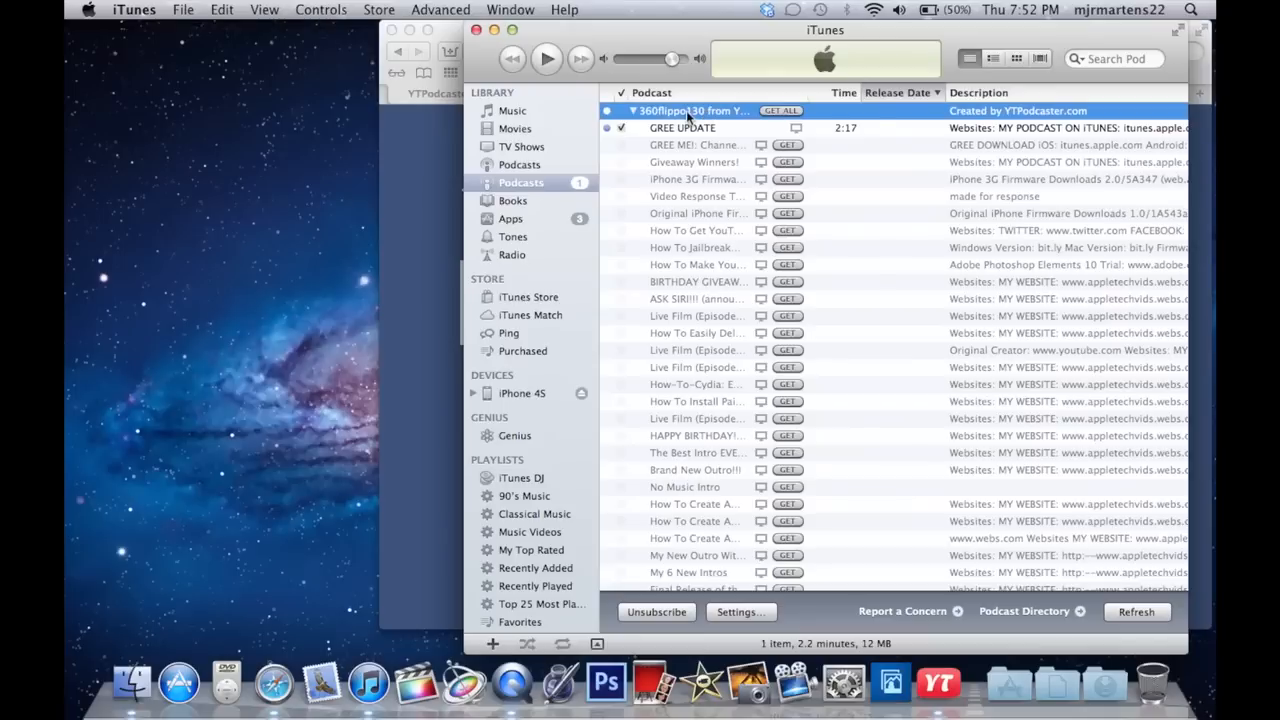
{"action": "right_click", "coordinate": [692, 110]}
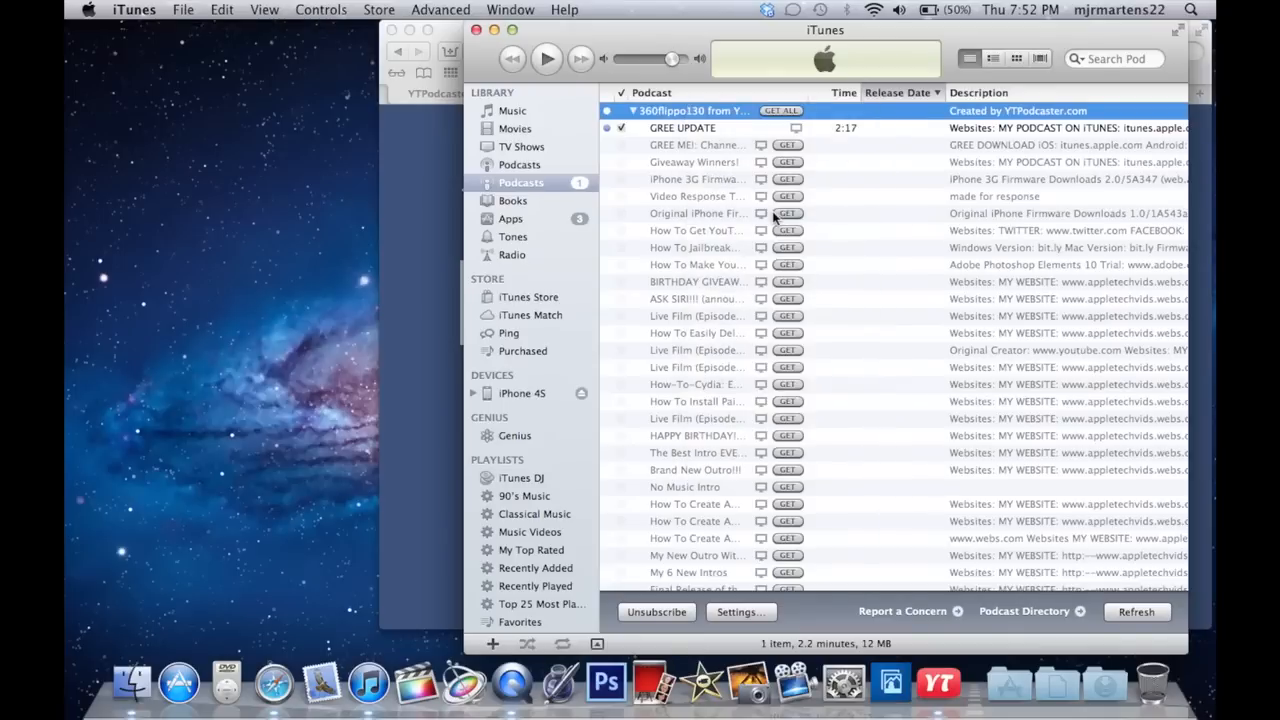
{"action": "double_click", "coordinate": [682, 128]}
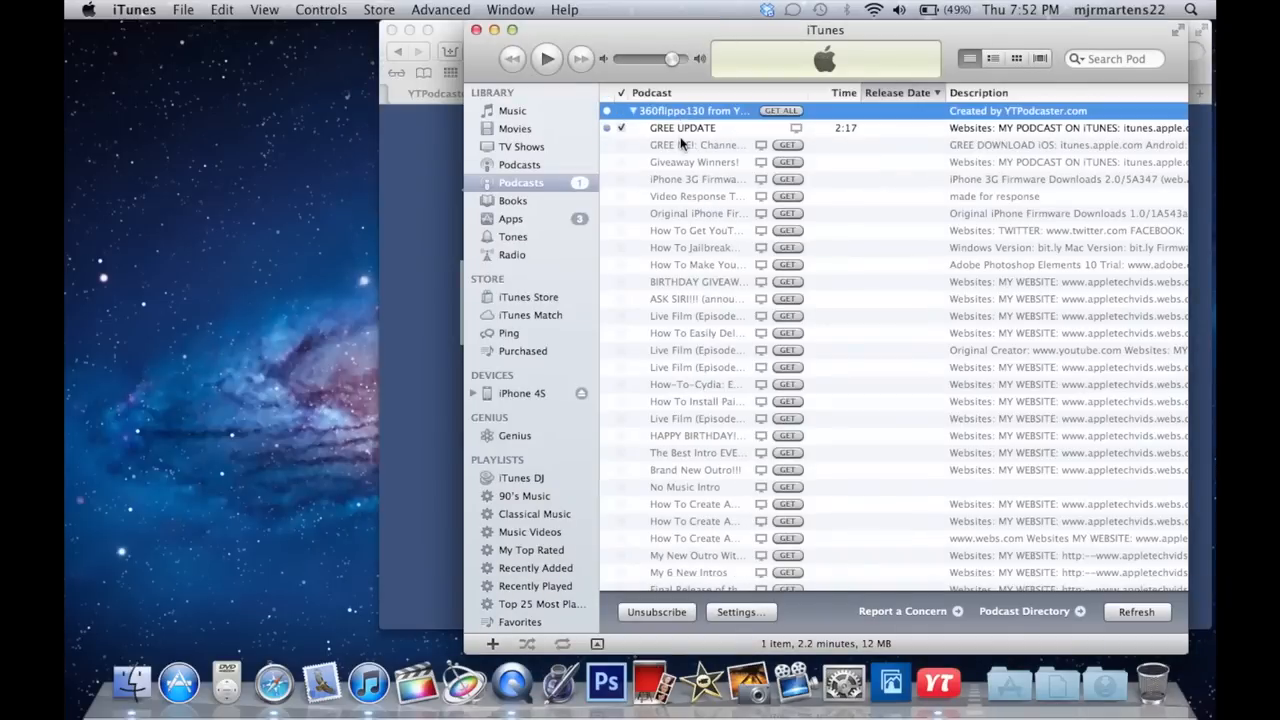
{"action": "right_click", "coordinate": [696, 144]}
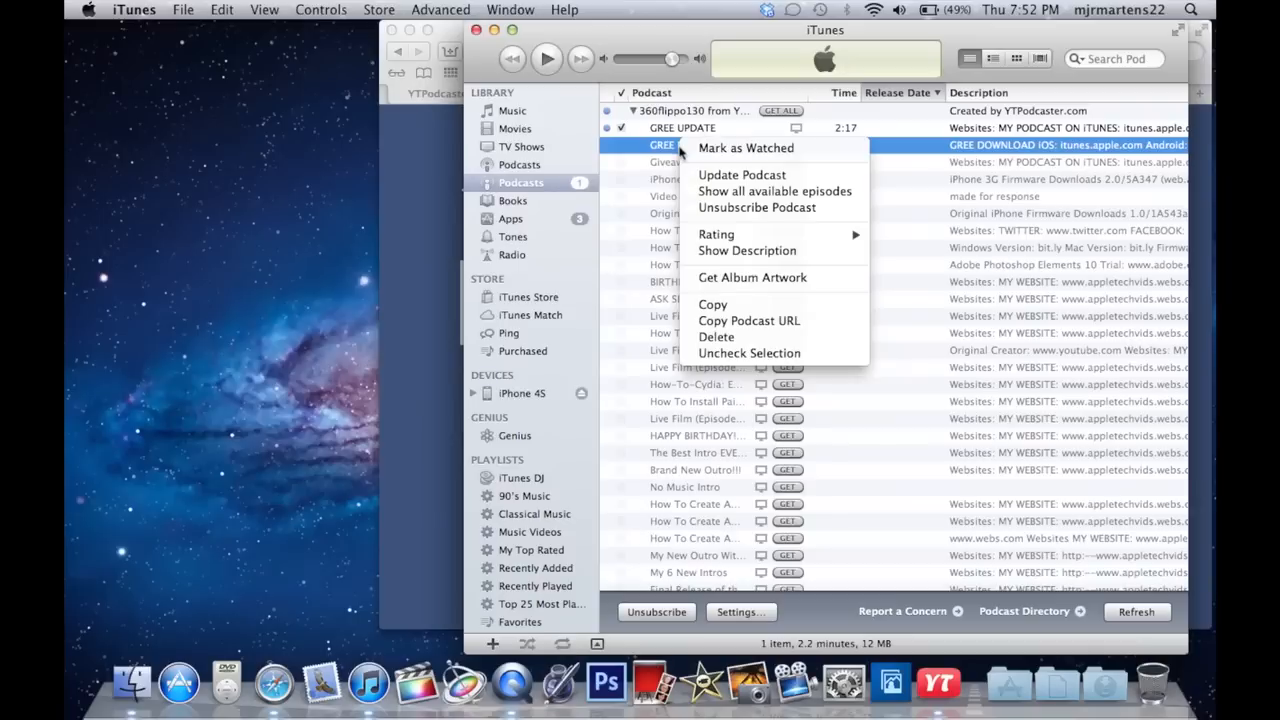
{"action": "mouse_move", "coordinate": [628, 152]}
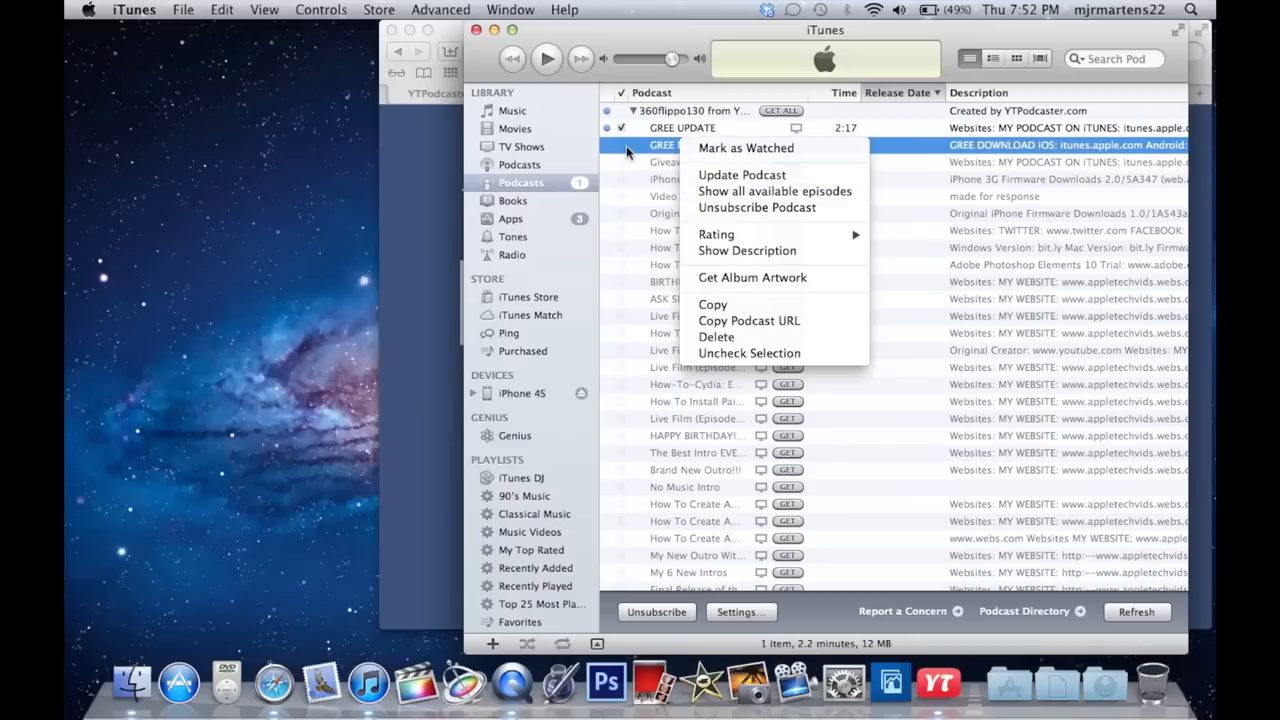